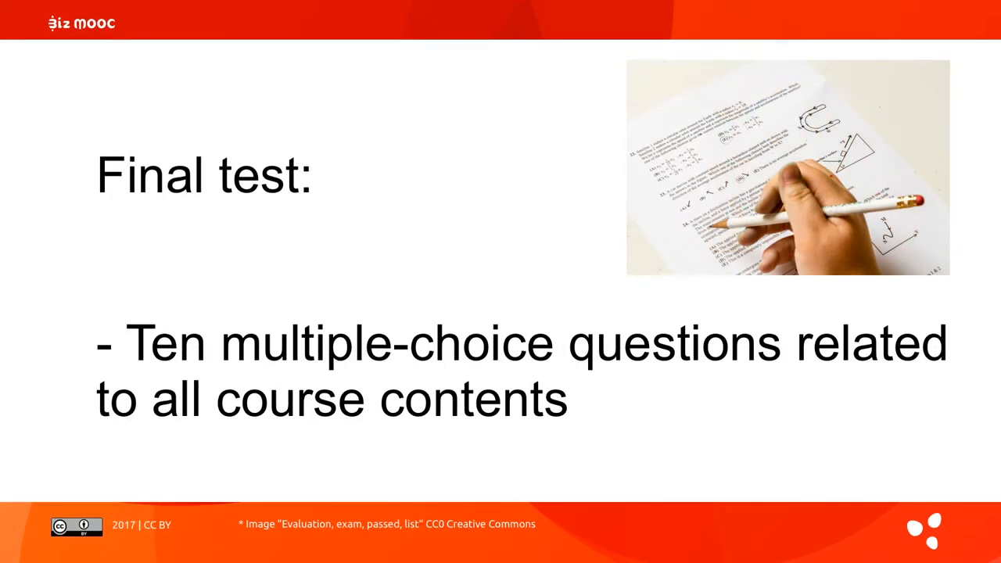
{"action": "key", "text": "Right"}
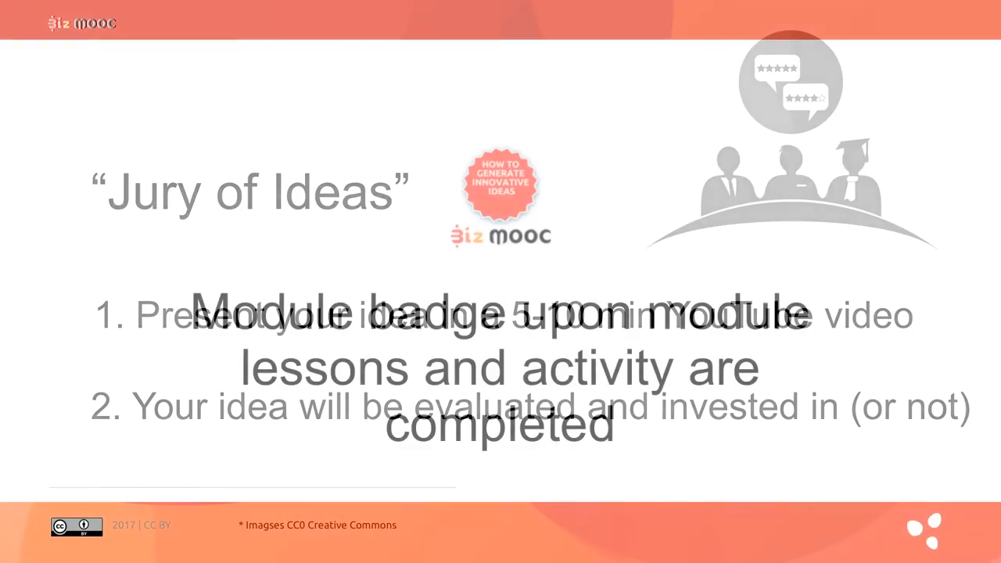
{"action": "key", "text": "Right"}
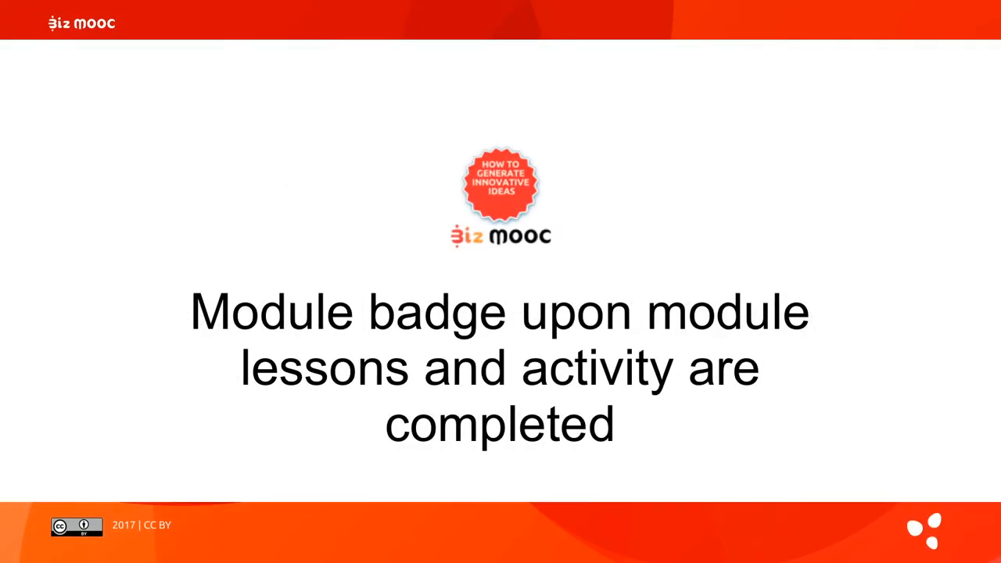